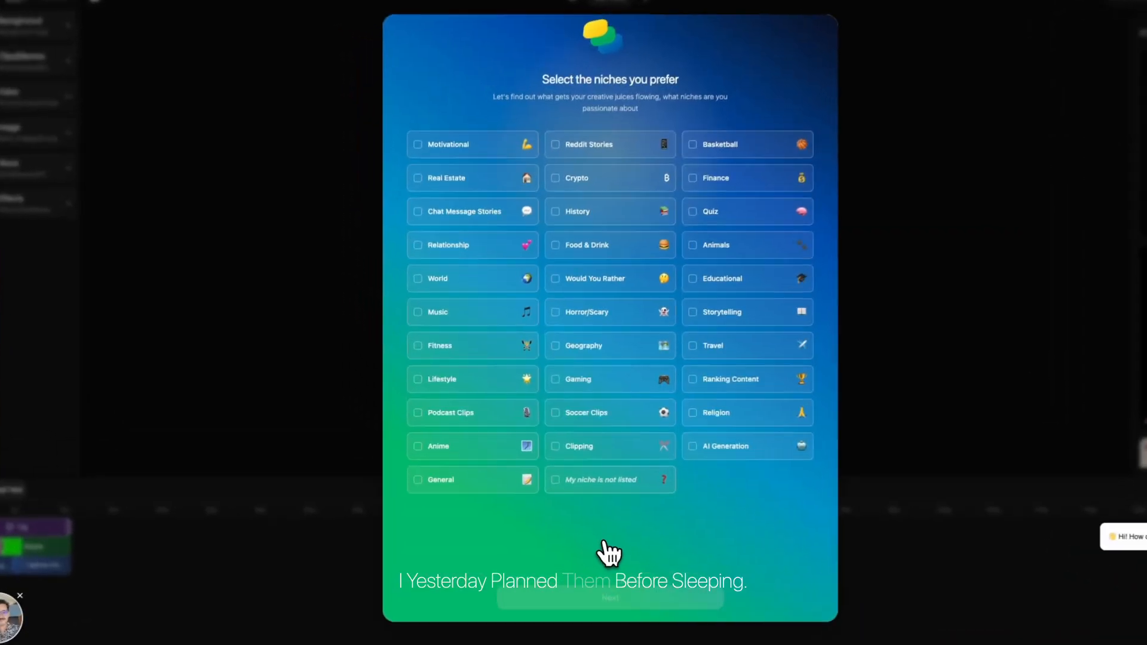
Step: Choose the Motivational niche, pass the views-target question, and continue into the studio as a guest
click(418, 150)
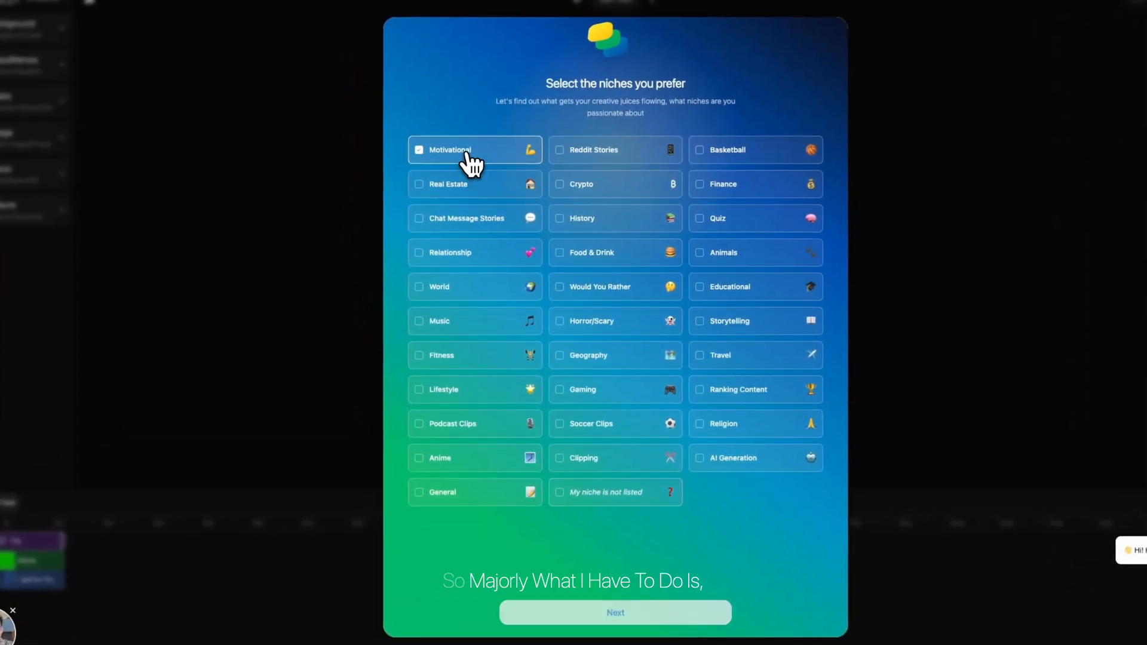
click(614, 612)
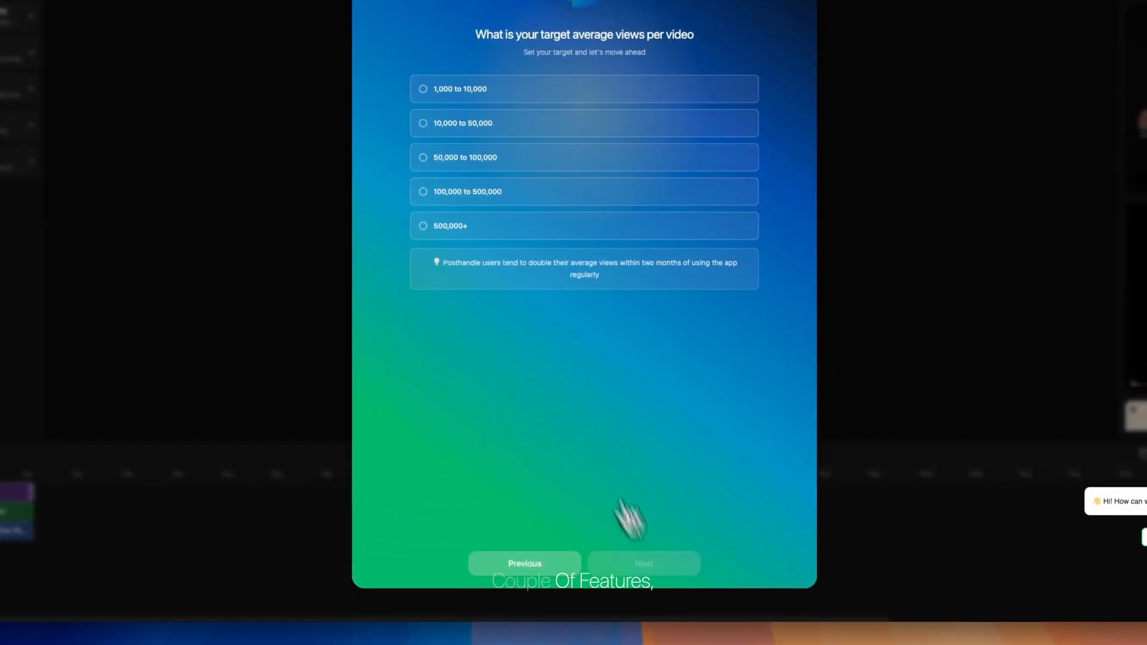
click(643, 562)
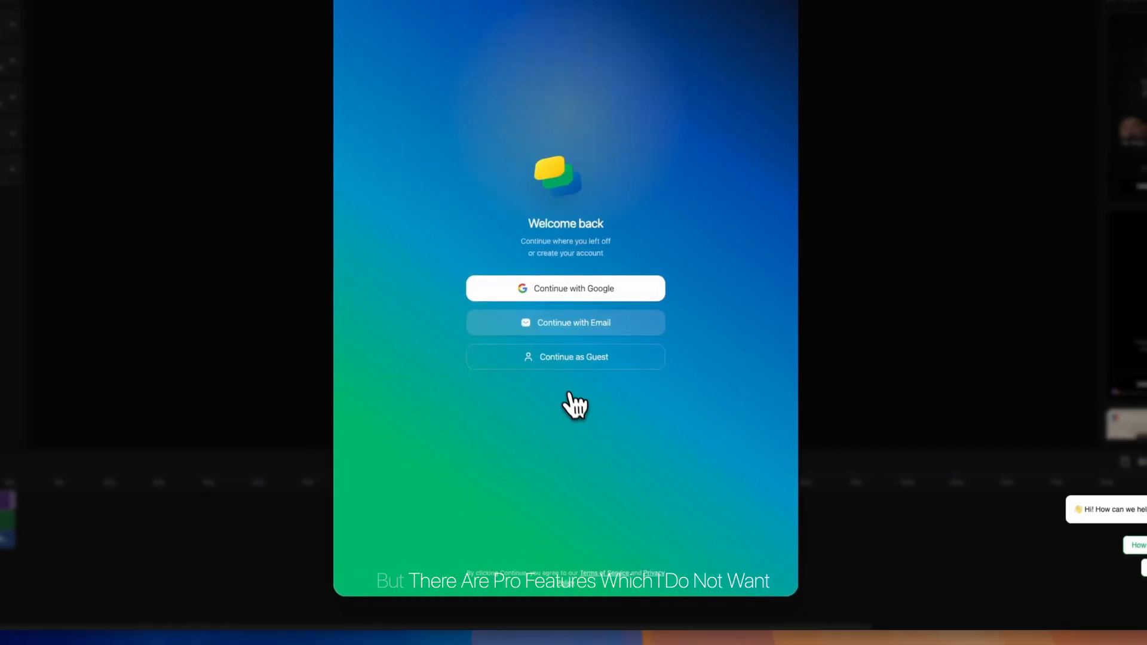
click(565, 356)
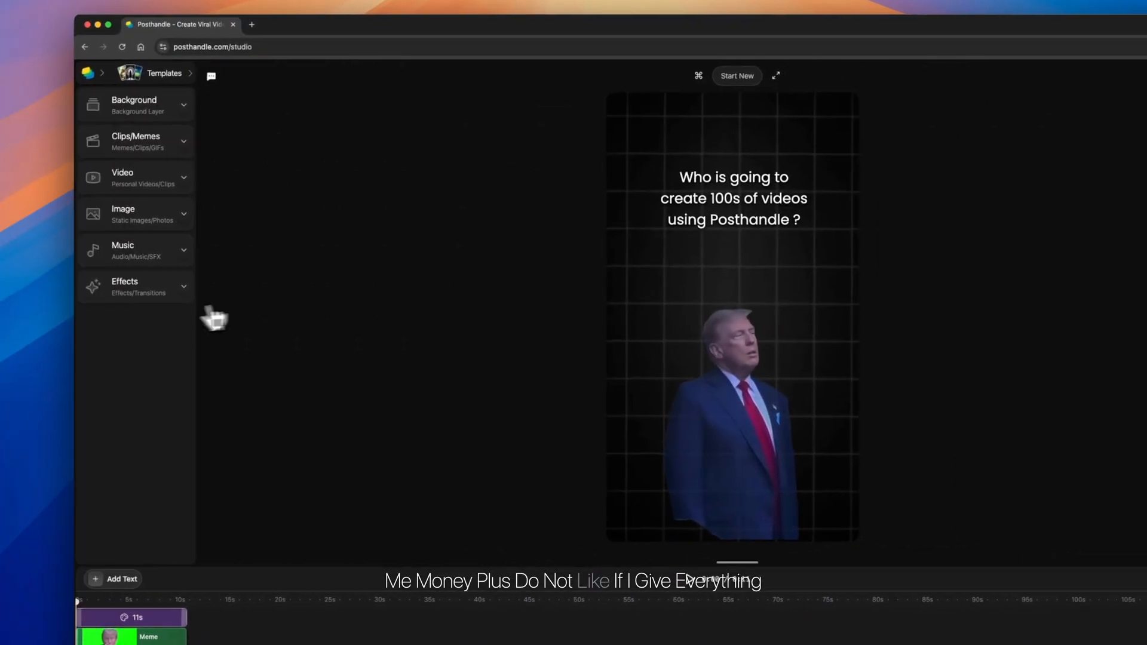
Step: Browse the studio's Music track library, then the Image section's My Uploads
click(135, 250)
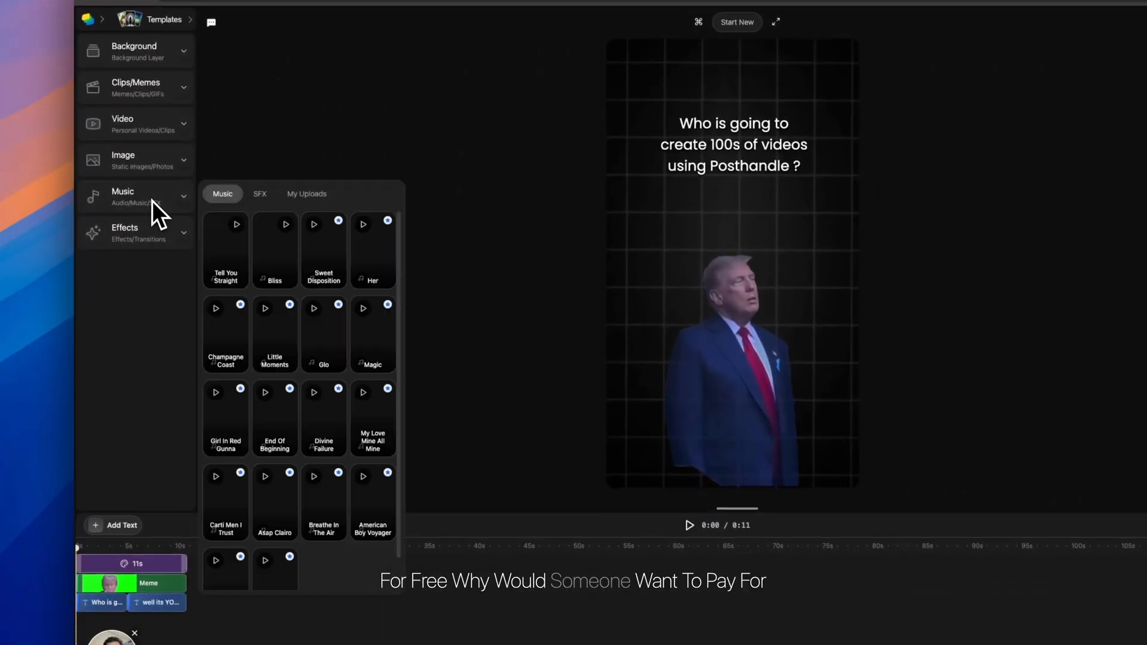
click(123, 159)
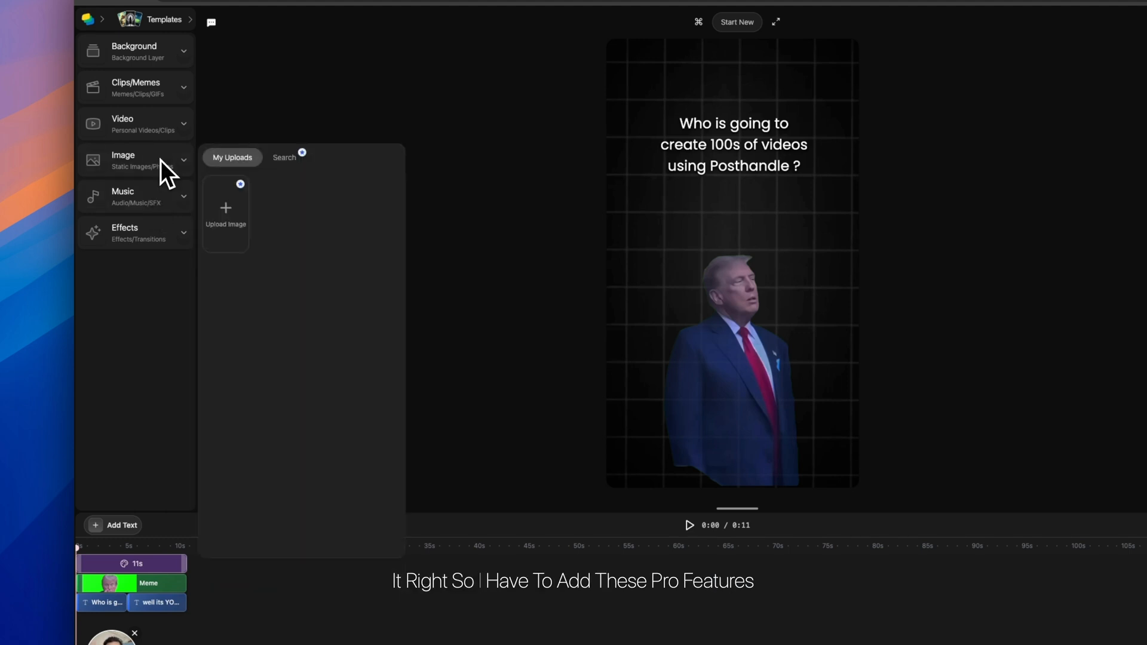
click(134, 159)
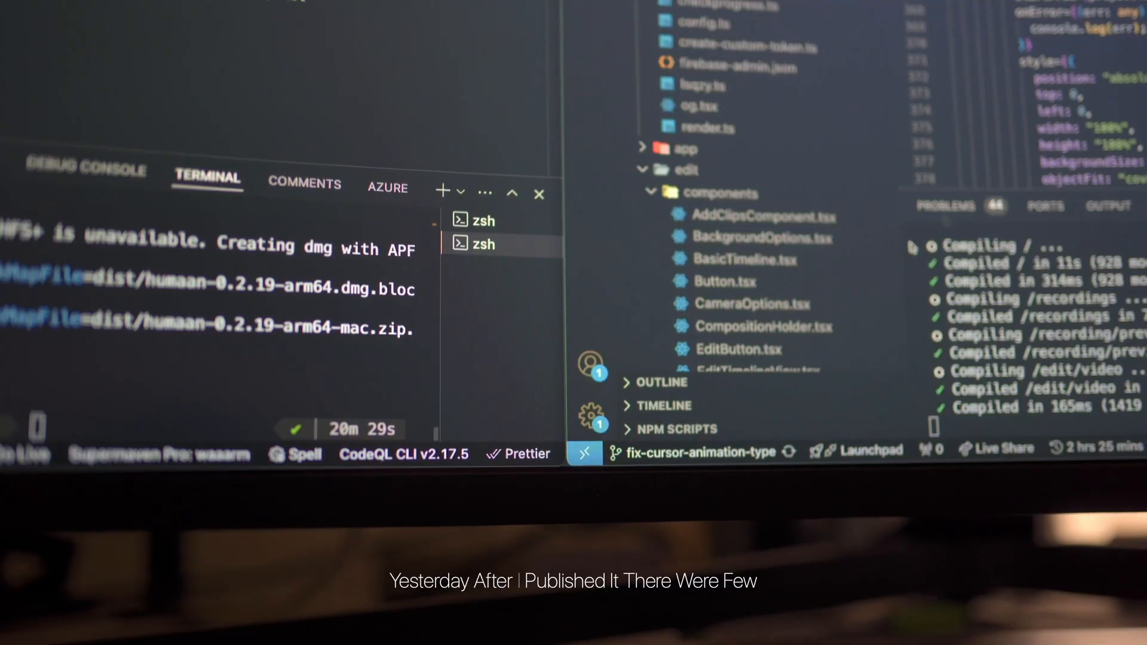
mouse_move(545, 409)
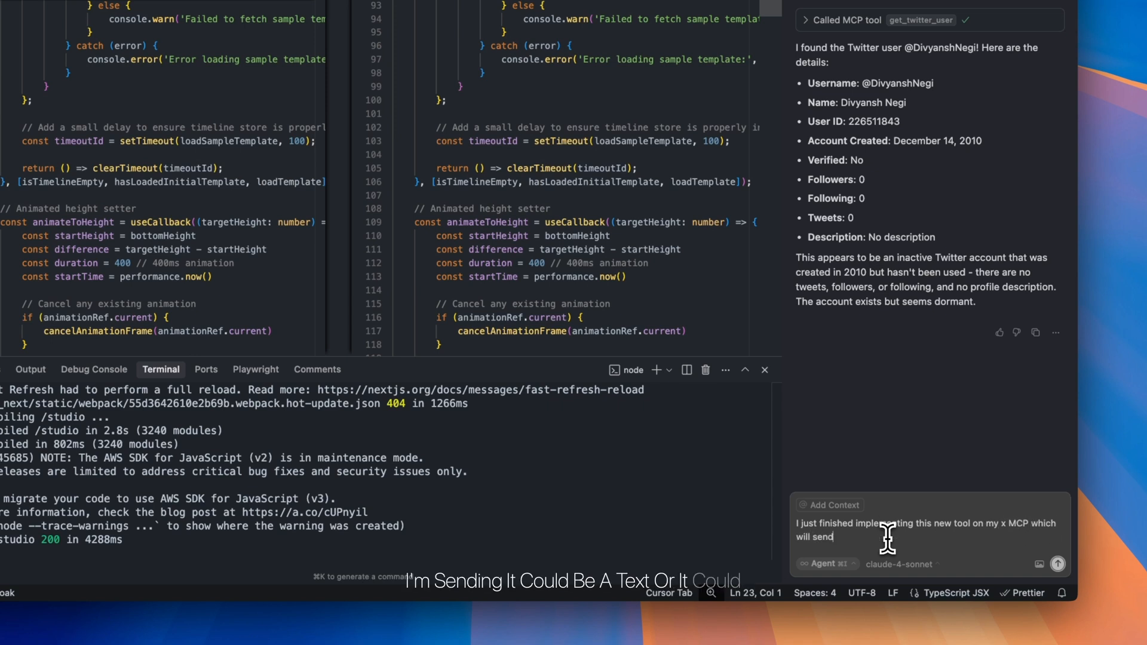
Step: Write the agent prompt announcing that X posts can now be scheduled via the MCP tool
text(the x posts now on schedule, and keep them stored in a queue)
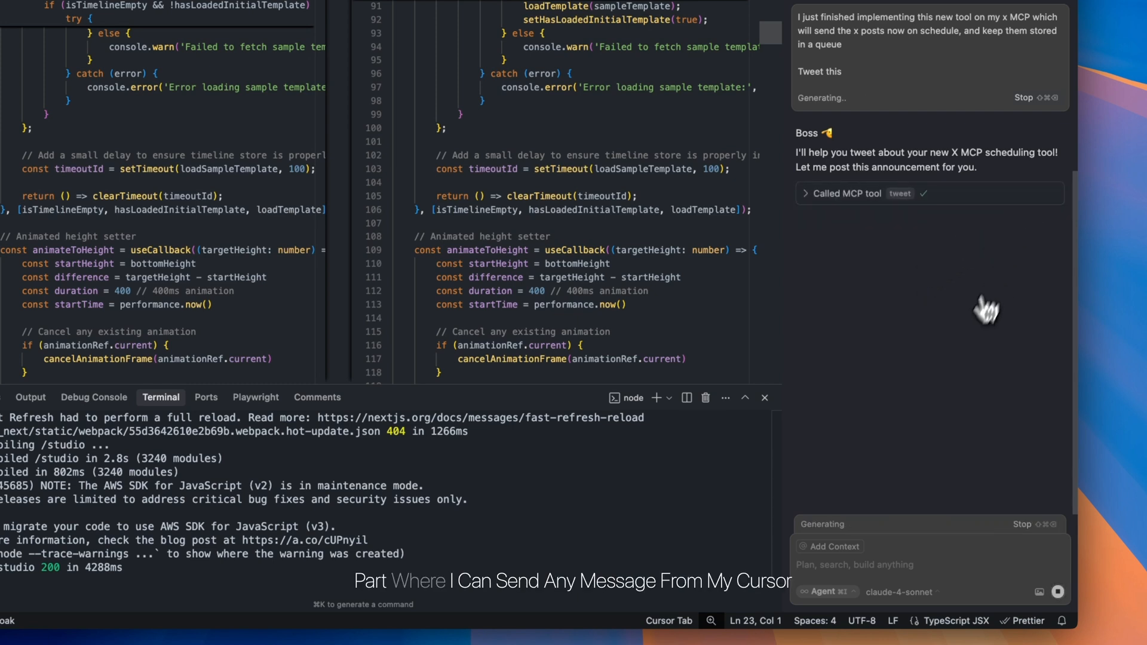
mouse_move(968, 340)
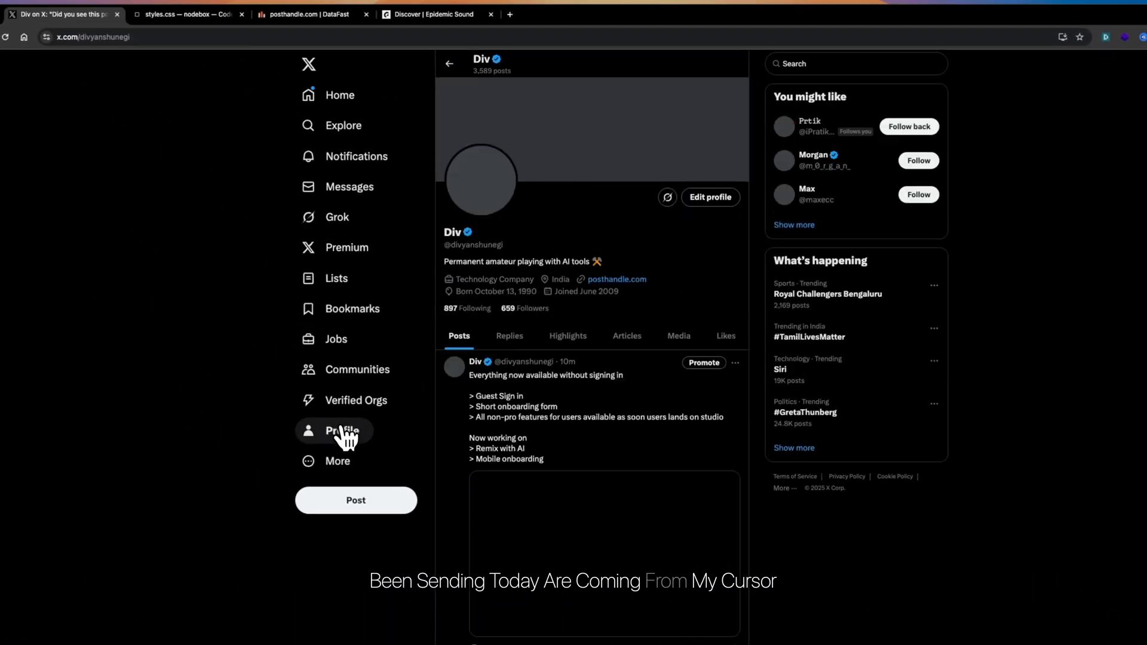
Step: Reload the X profile and view the new X MCP tool post on its own page
click(343, 430)
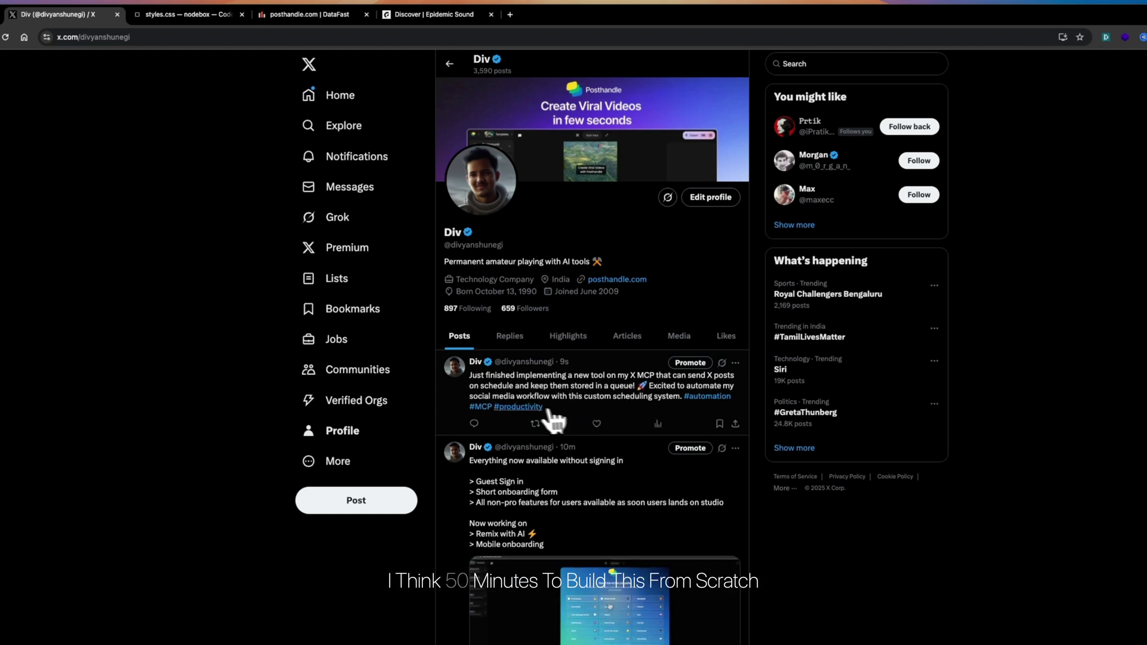
click(592, 386)
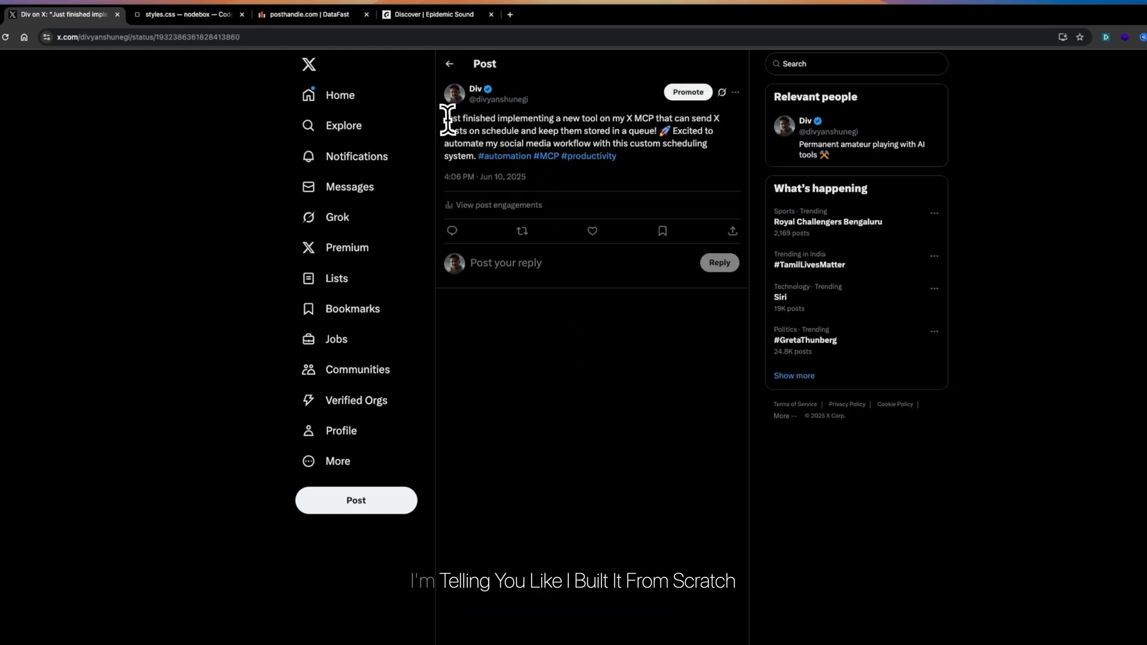
mouse_move(680, 141)
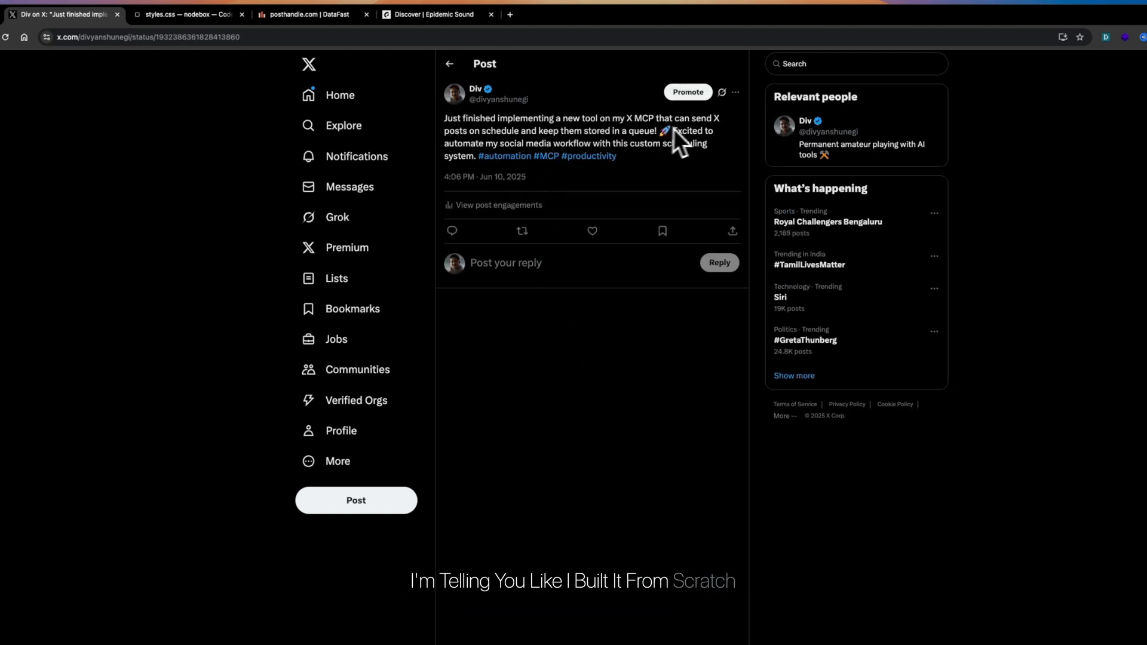